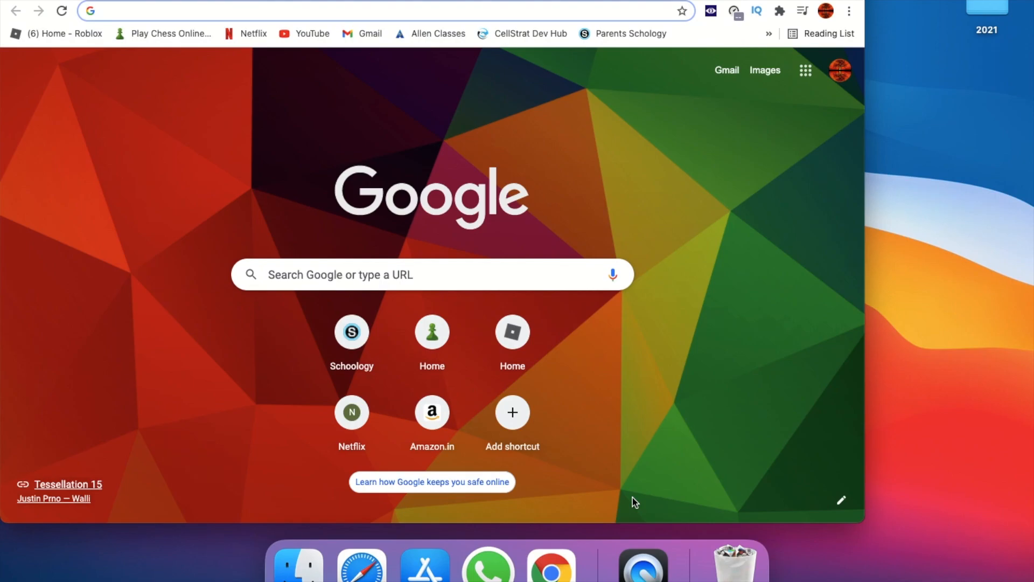
# Go to the developer site mahdi.jp in Chrome
pyautogui.write('mahdi.jp')
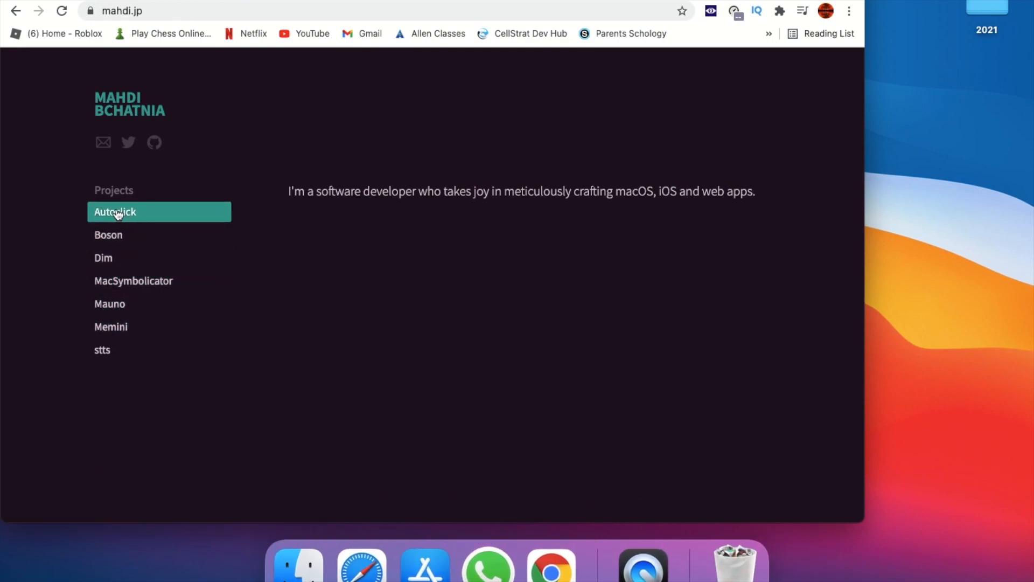
pyautogui.moveTo(115, 198)
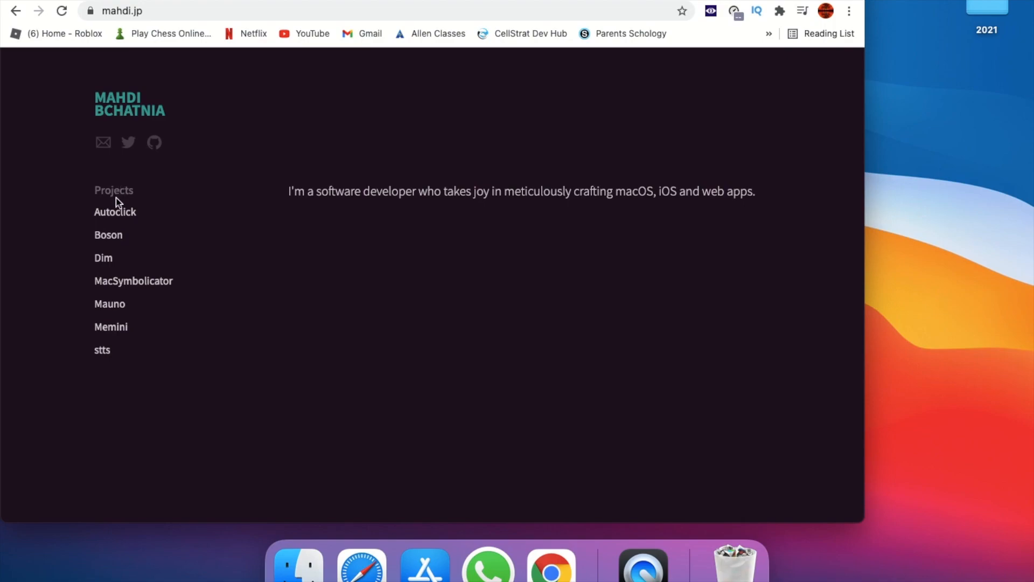
# Download autoclick.zip from the Autoclick project page and save it to the Desktop
pyautogui.click(114, 212)
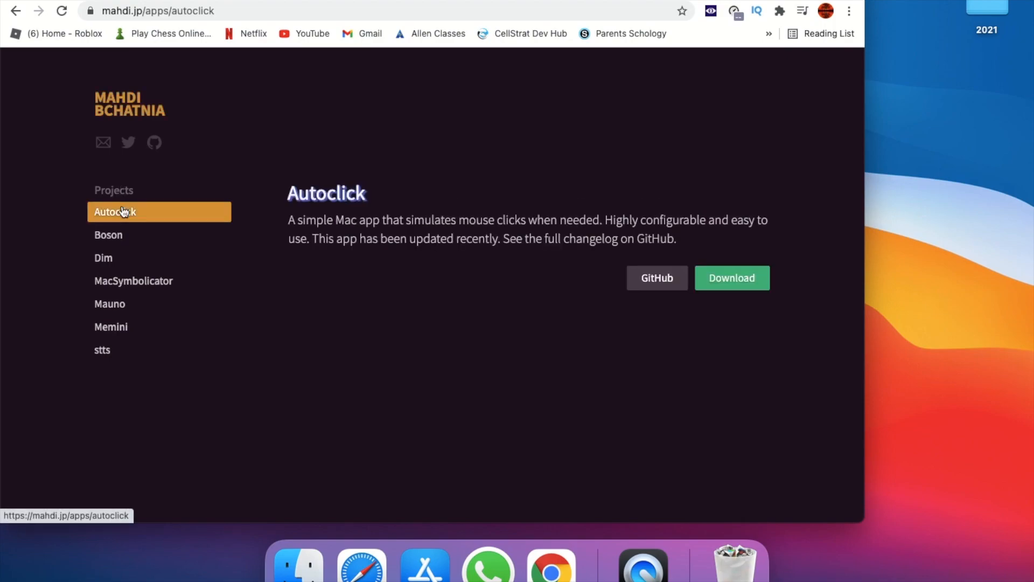
pyautogui.moveTo(403, 257)
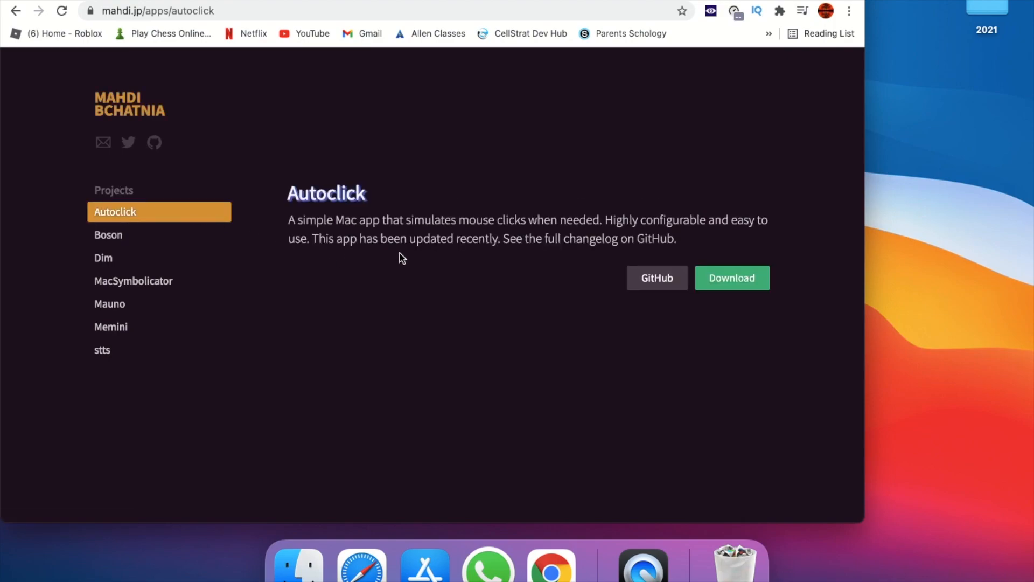
pyautogui.click(731, 278)
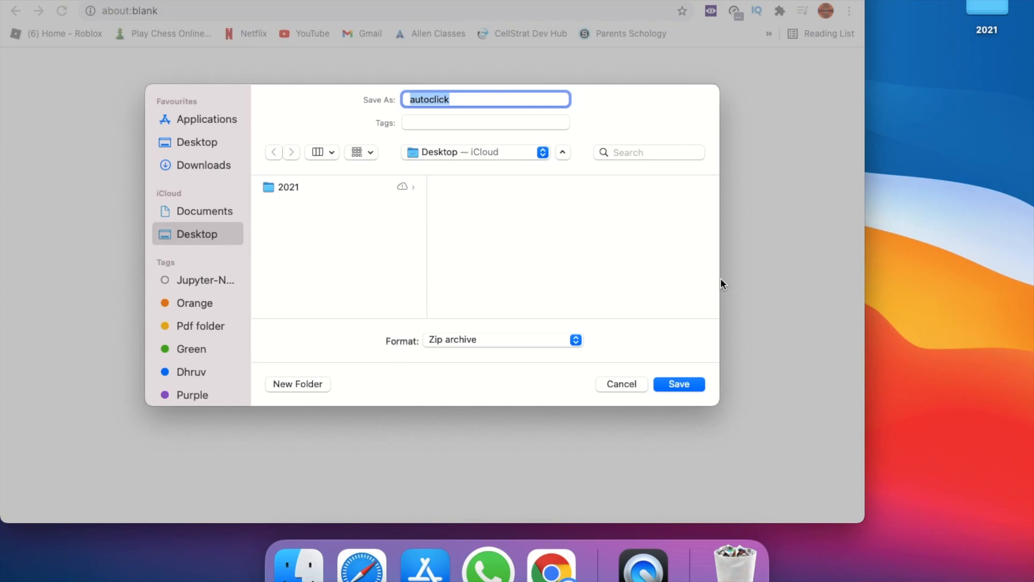
pyautogui.click(679, 384)
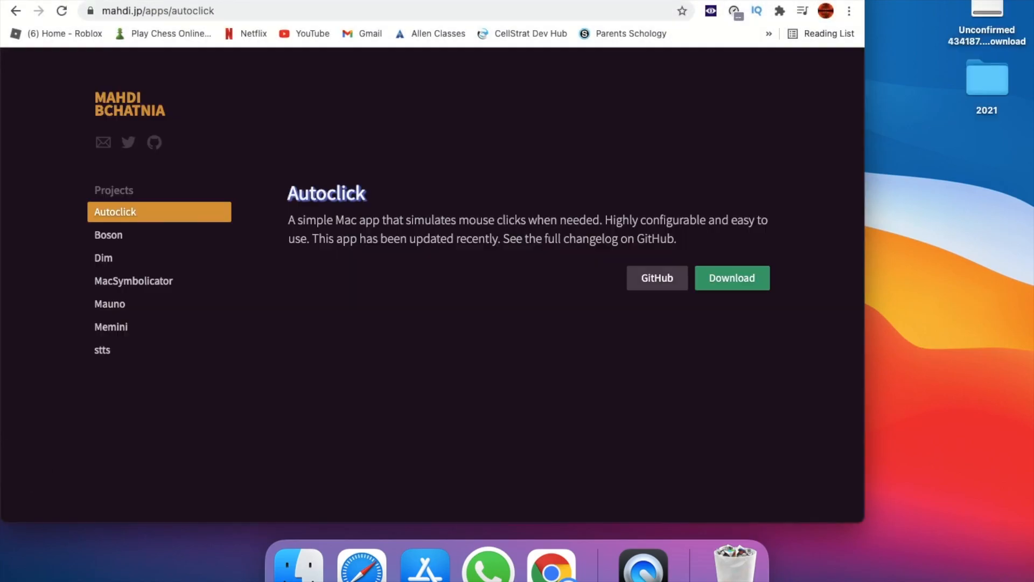
pyautogui.click(732, 278)
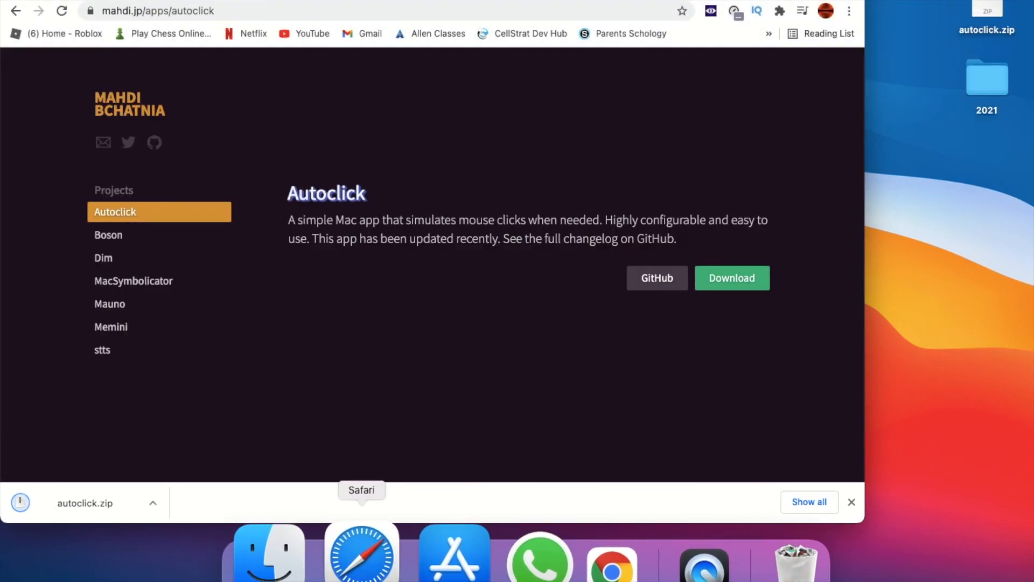
# In Finder's Desktop folder, unzip autoclick.zip and launch the extracted Autoclick app
pyautogui.click(268, 550)
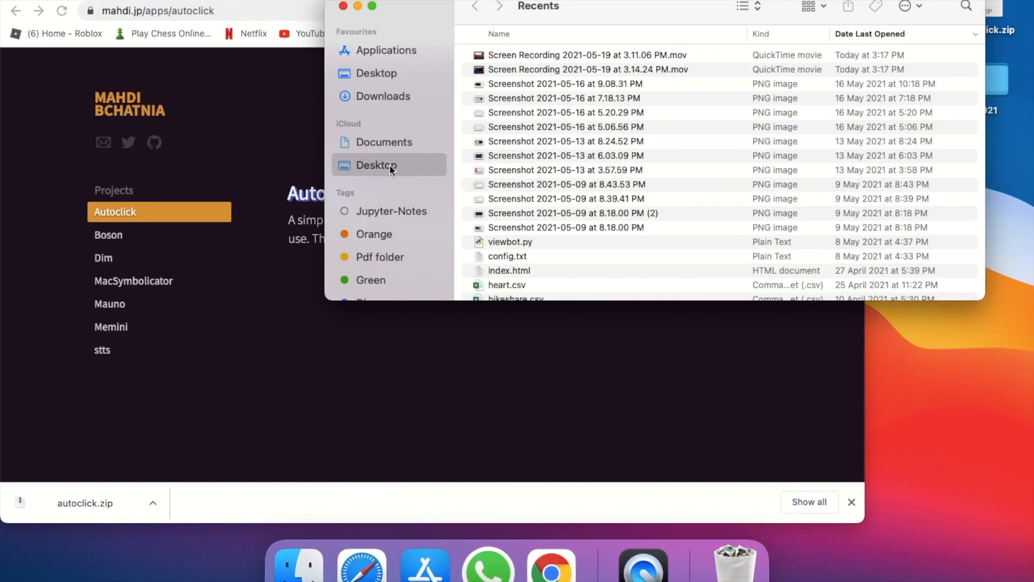
pyautogui.click(377, 165)
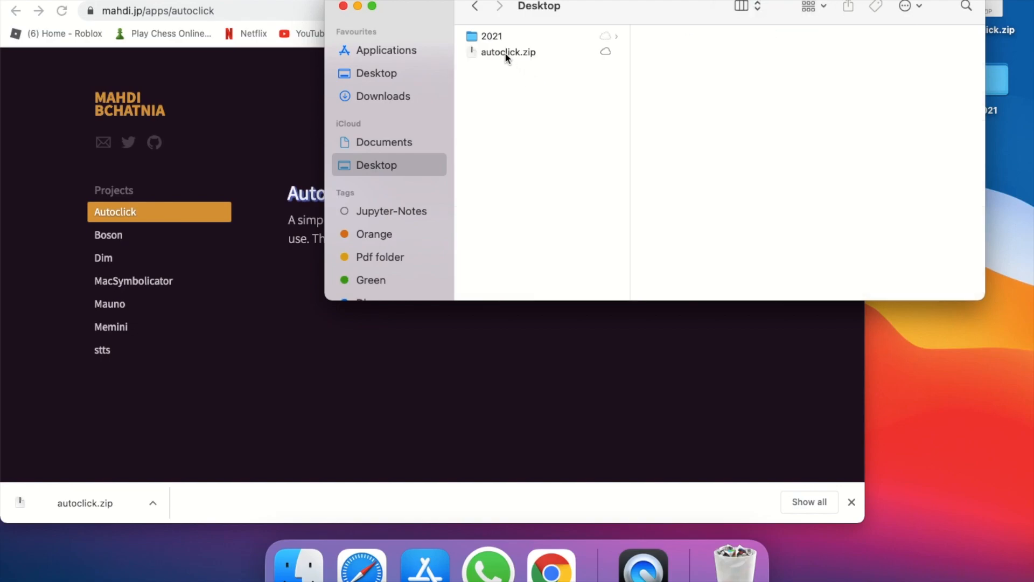
pyautogui.click(508, 52)
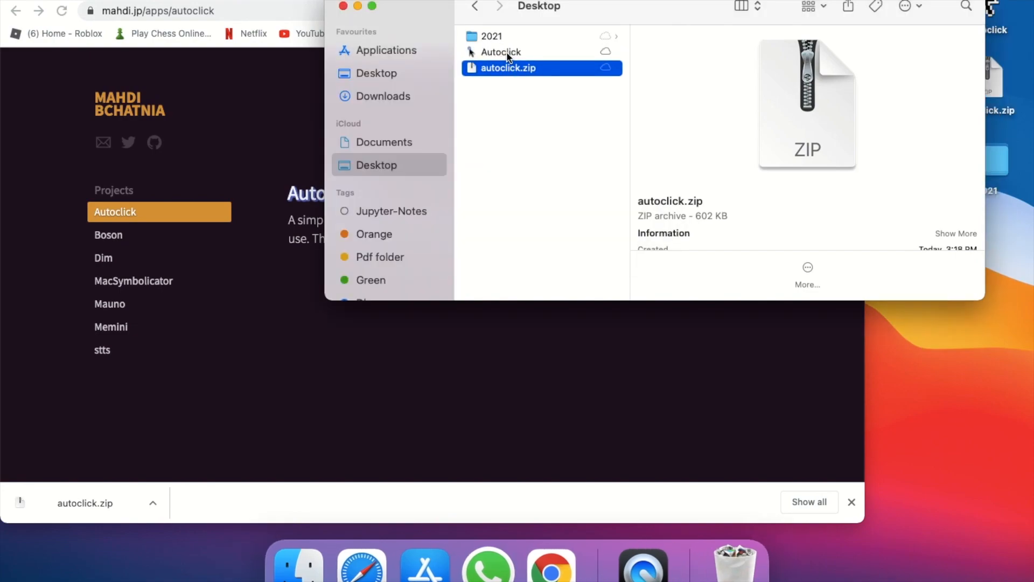
pyautogui.rightClick(500, 52)
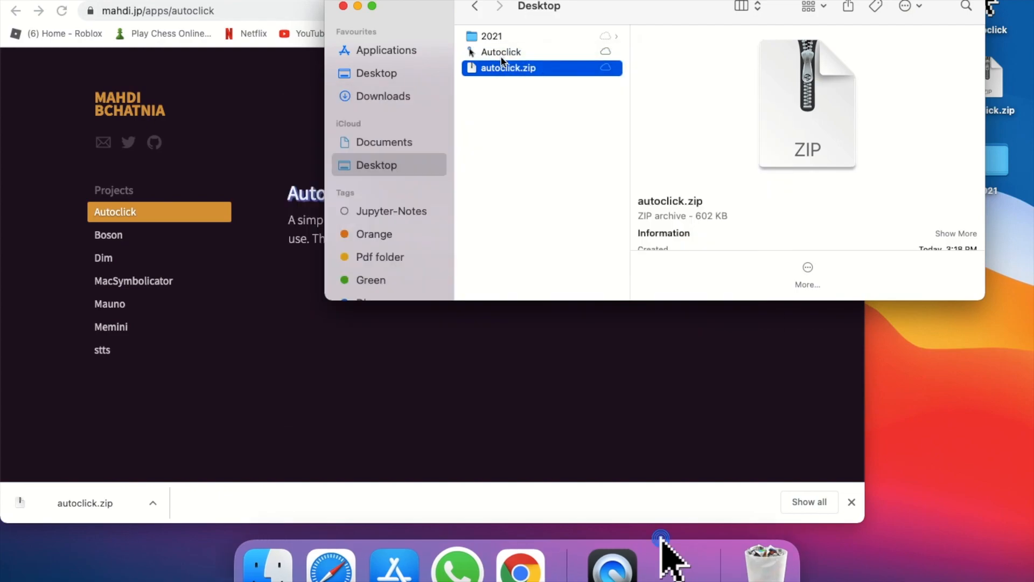
pyautogui.doubleClick(499, 53)
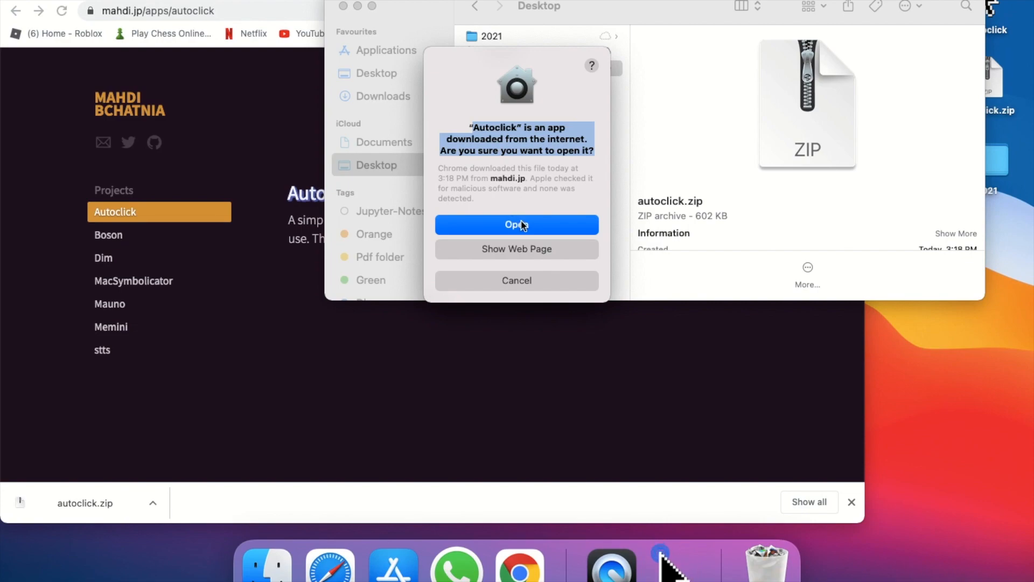
# Confirm the internet-download warning so Autoclick starts with status Stopped
pyautogui.click(516, 224)
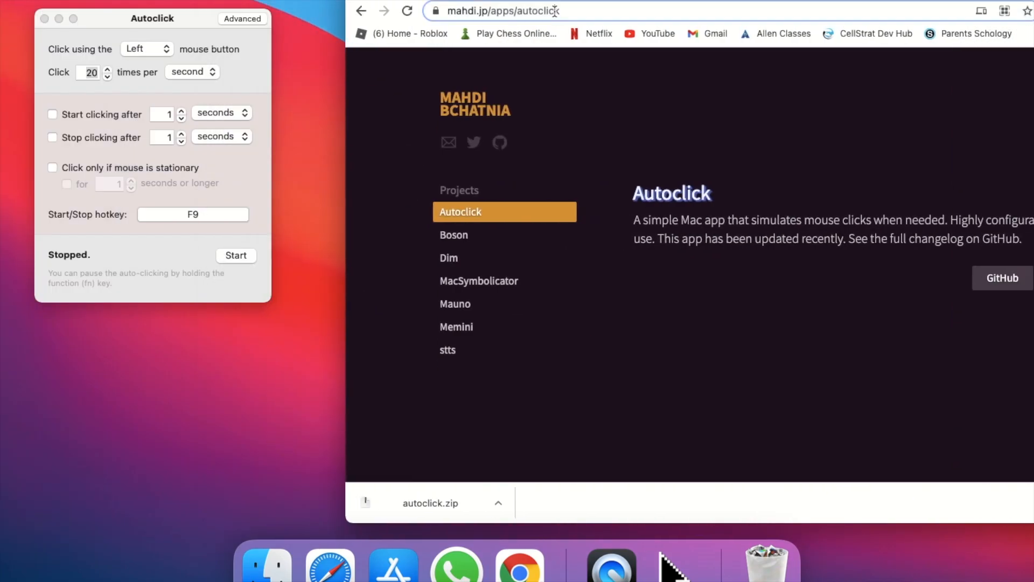
# Go to the cpscounter.org click-speed test and scroll to the test area
pyautogui.click(503, 10)
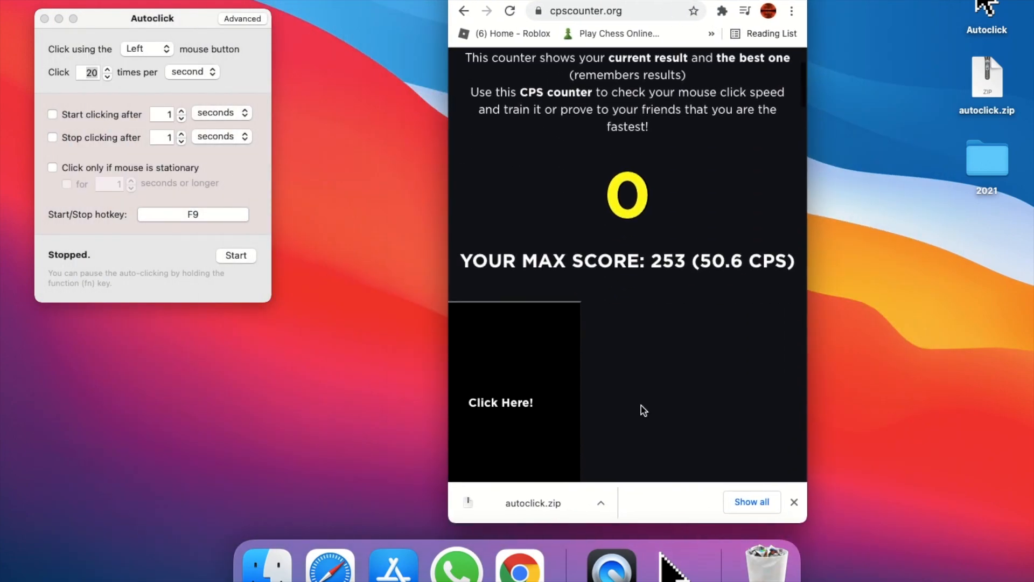
pyautogui.scroll(-3)
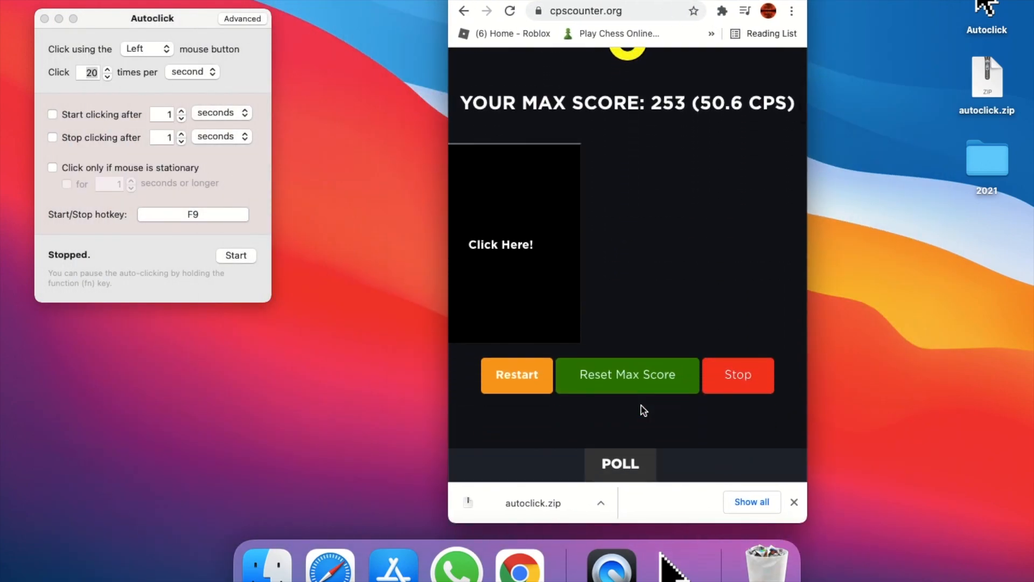
pyautogui.moveTo(259, 217)
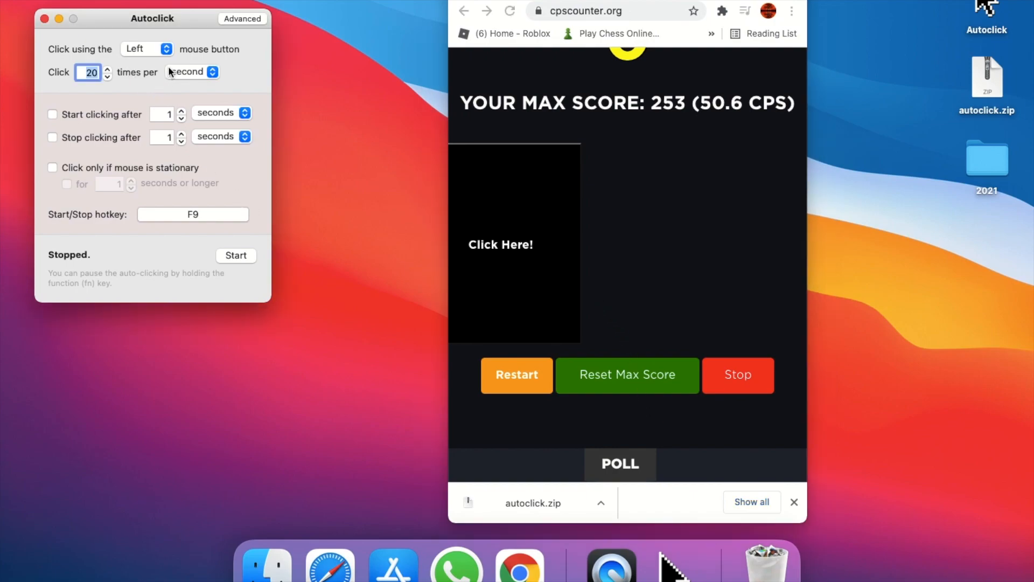
# Set Autoclick to the left mouse button at 50 clicks per second
pyautogui.click(146, 49)
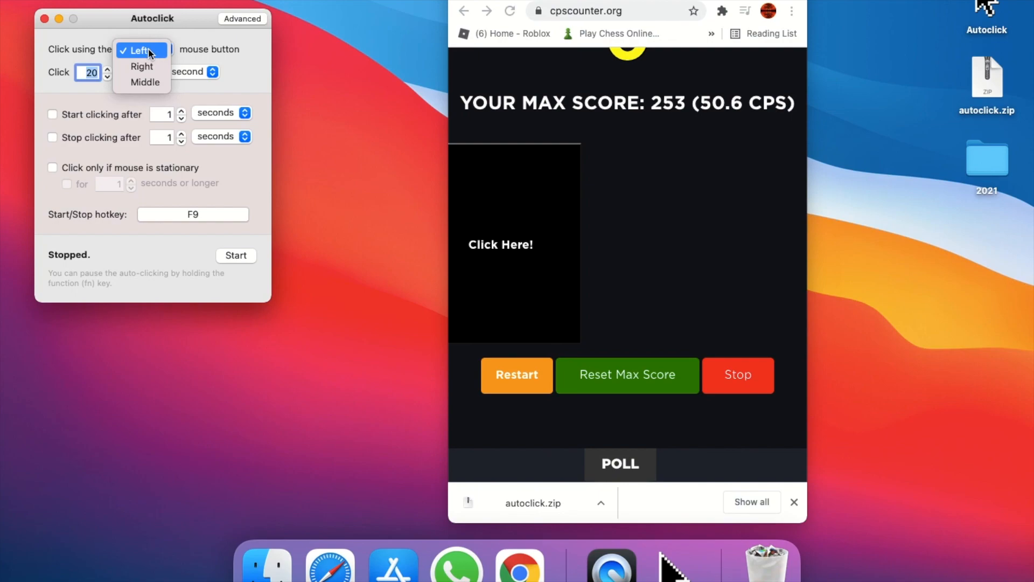
pyautogui.click(139, 51)
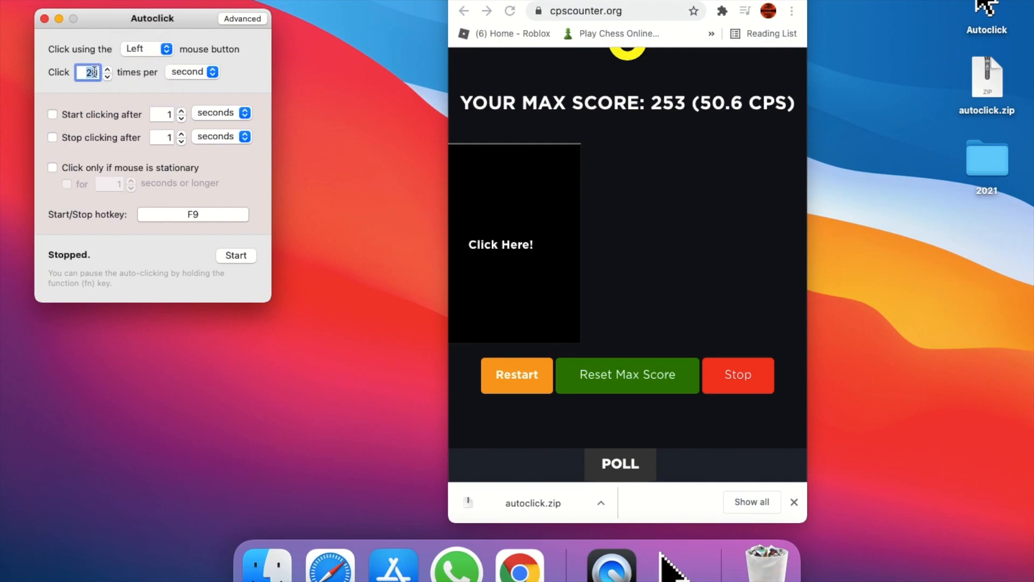
pyautogui.write('50')
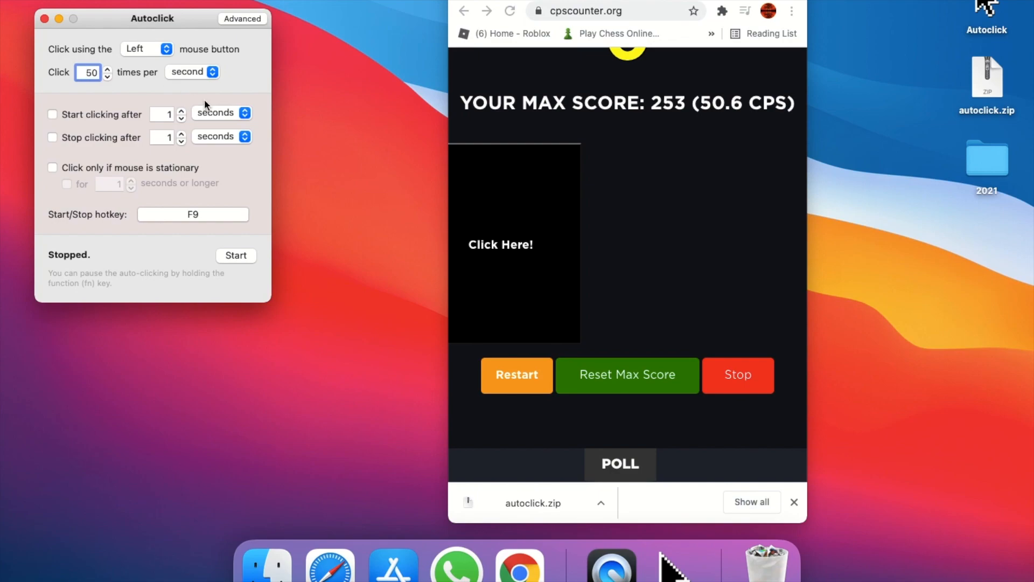
pyautogui.click(191, 72)
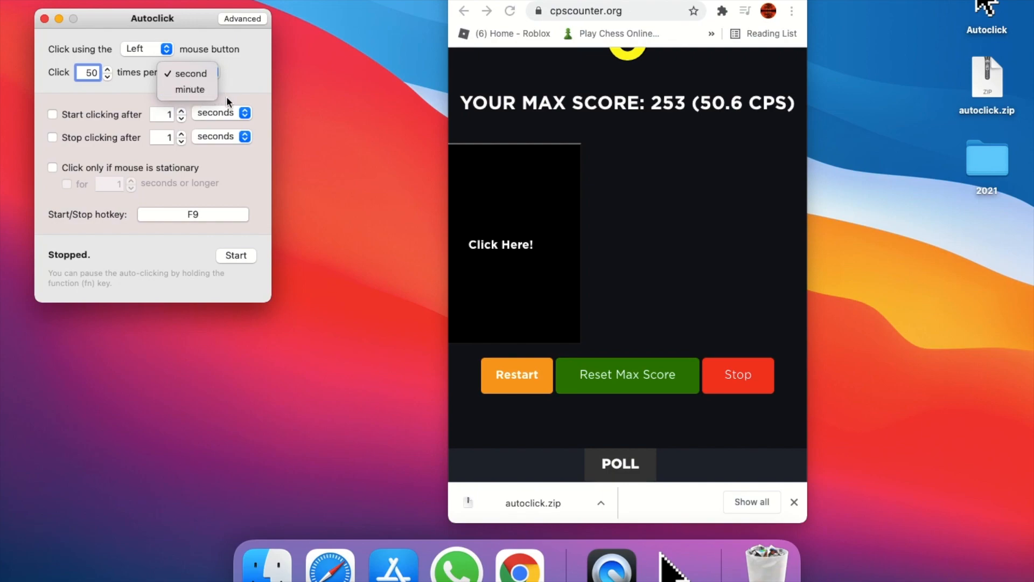
pyautogui.click(190, 73)
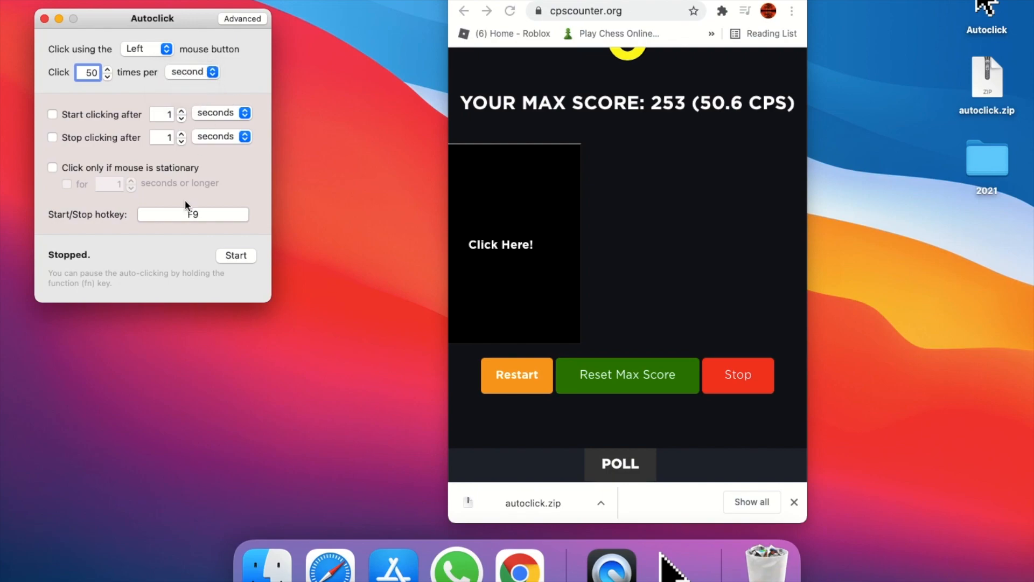
# Change the start/stop hotkey from F9 to F7
pyautogui.click(191, 214)
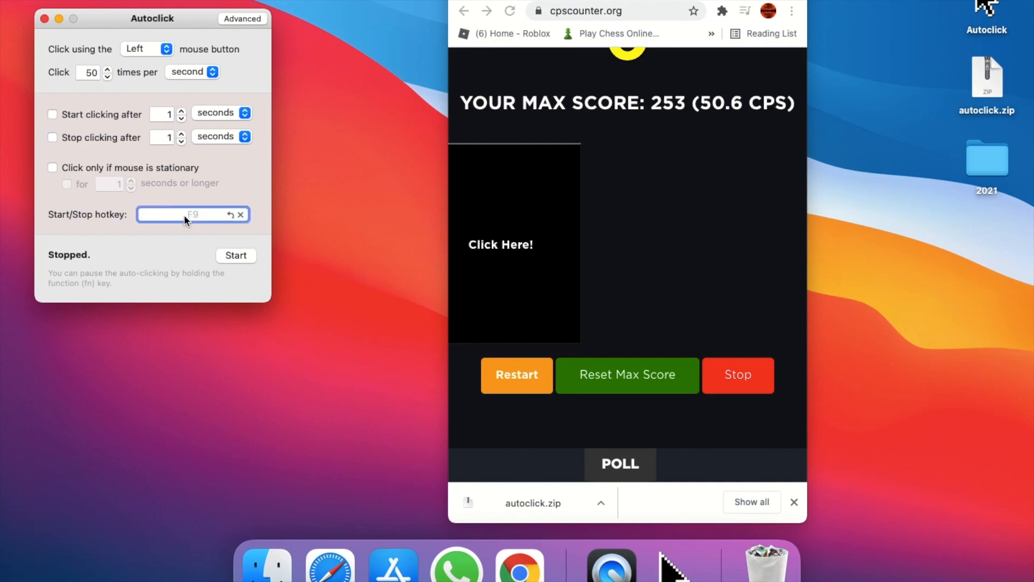
pyautogui.press('F7')
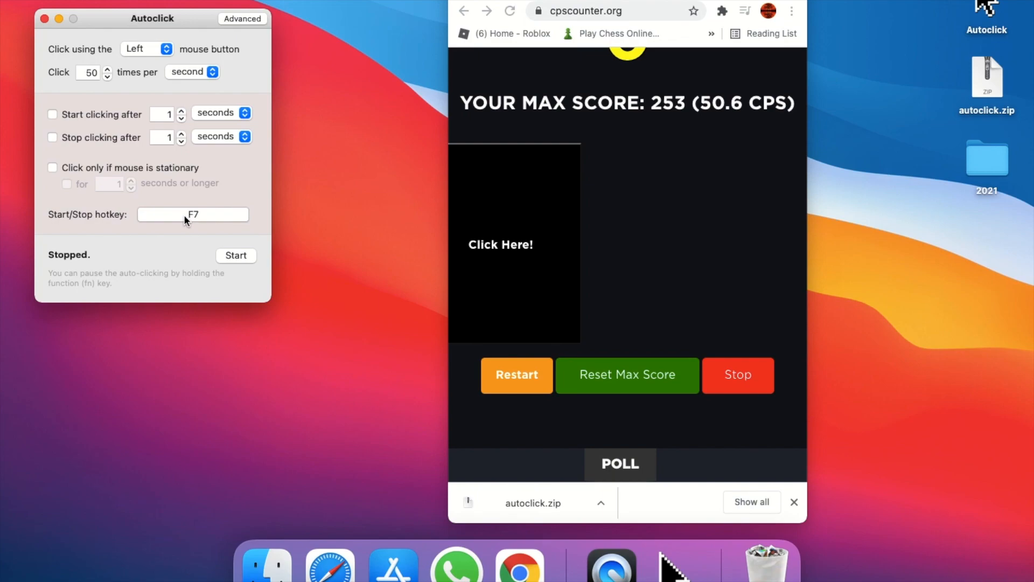